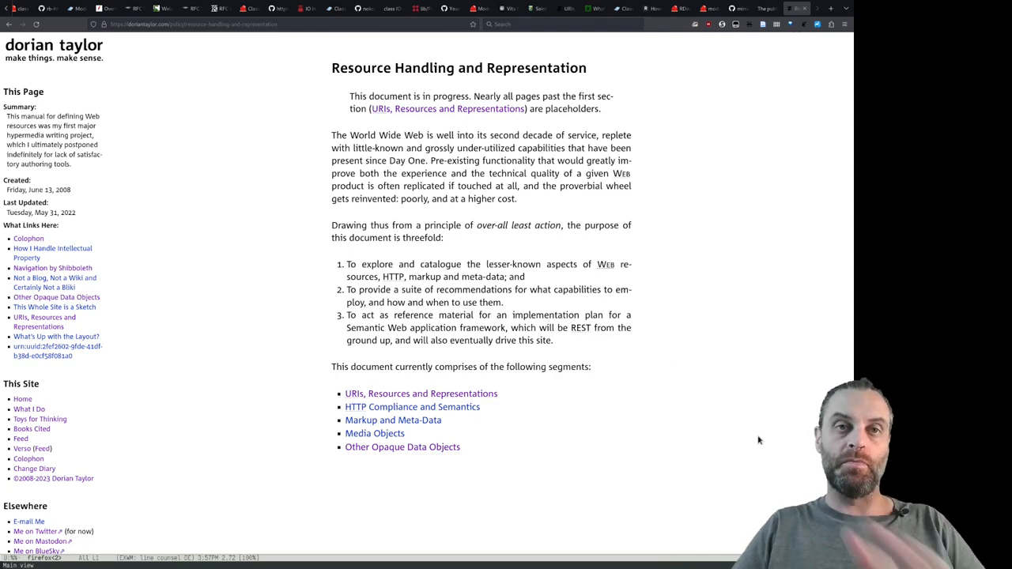
mouse_move(413, 190)
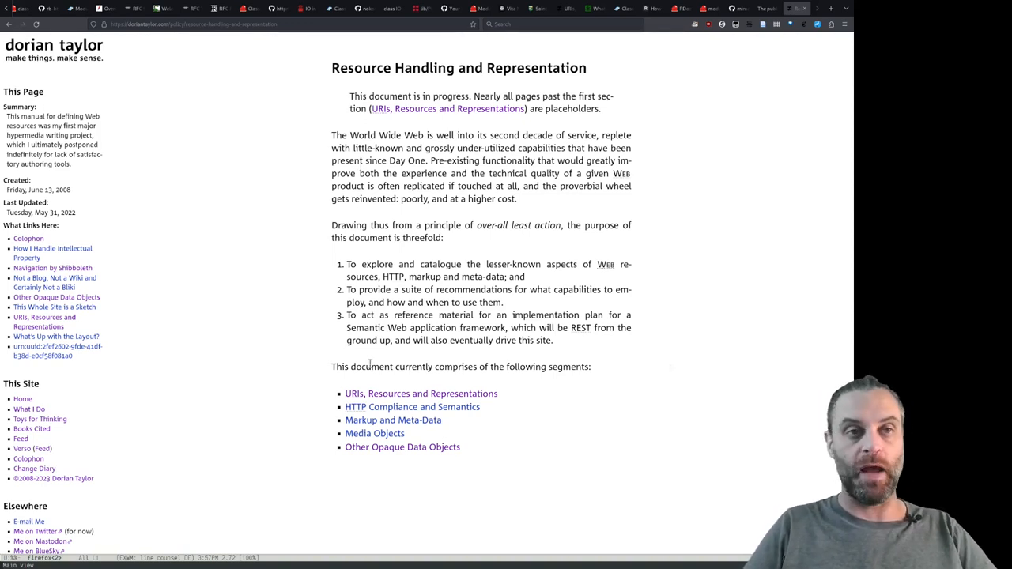
mouse_move(421, 393)
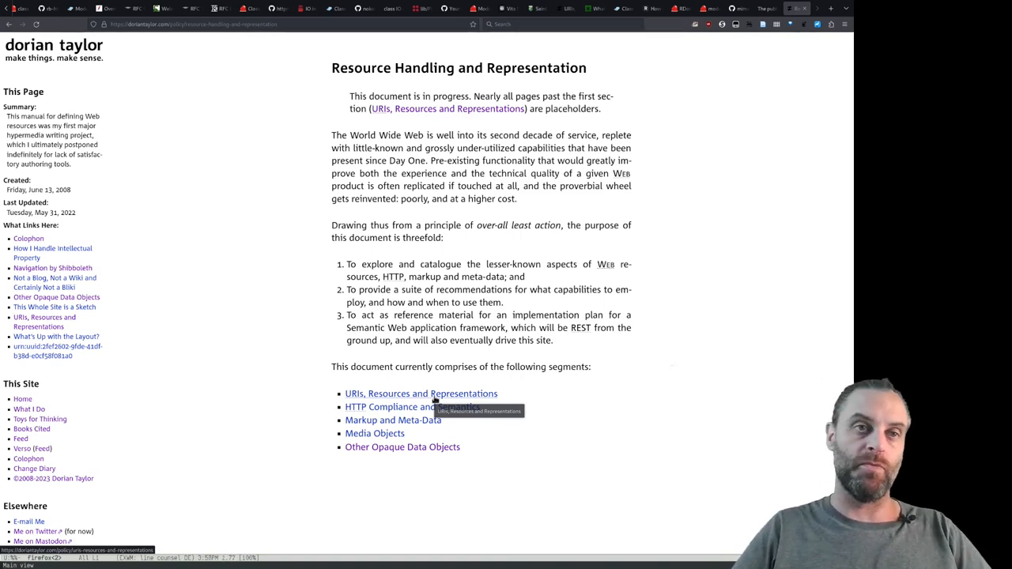
mouse_move(296, 417)
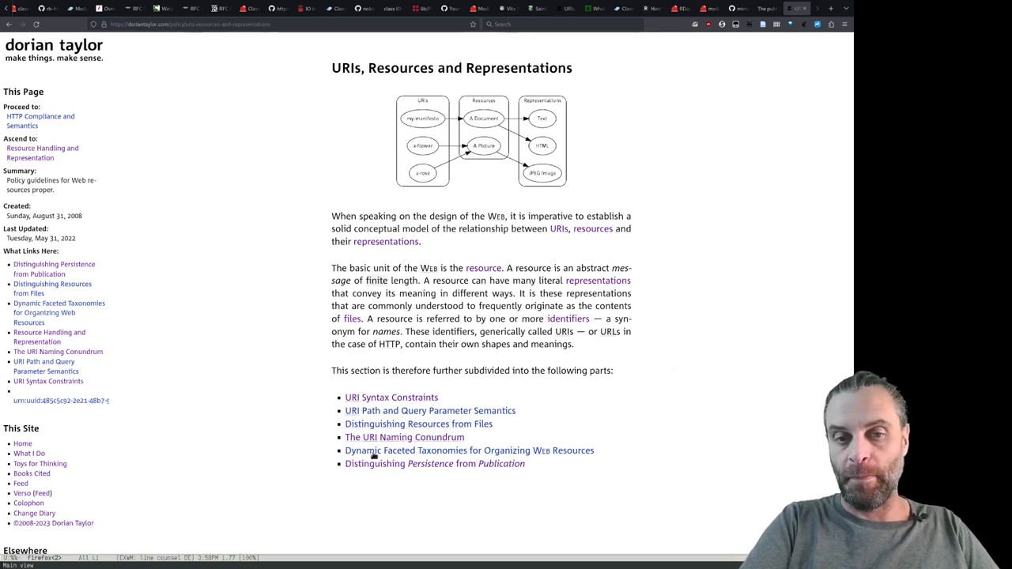
mouse_move(367, 508)
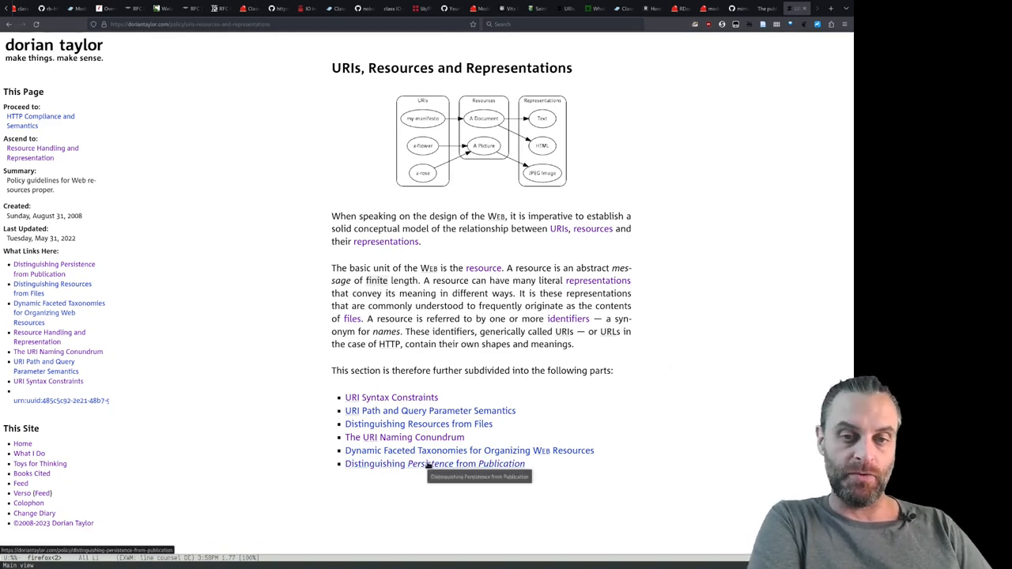
left_click(434, 464)
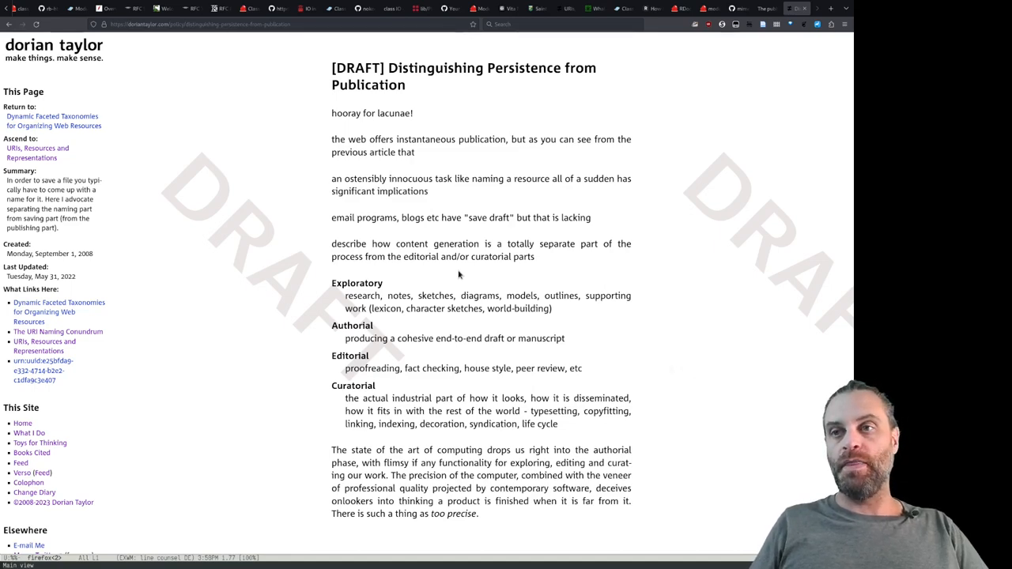
left_click(38, 152)
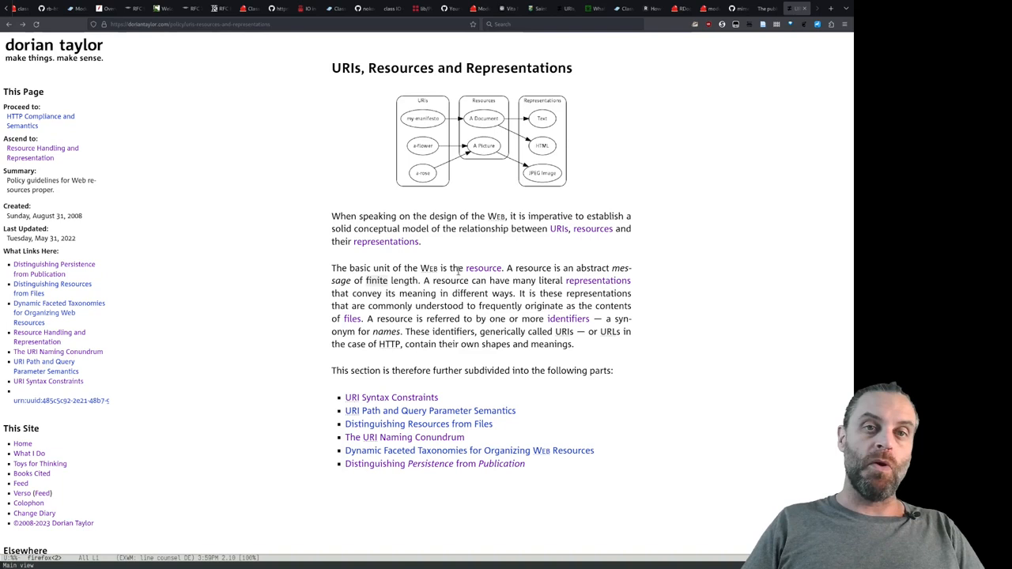
mouse_move(359, 213)
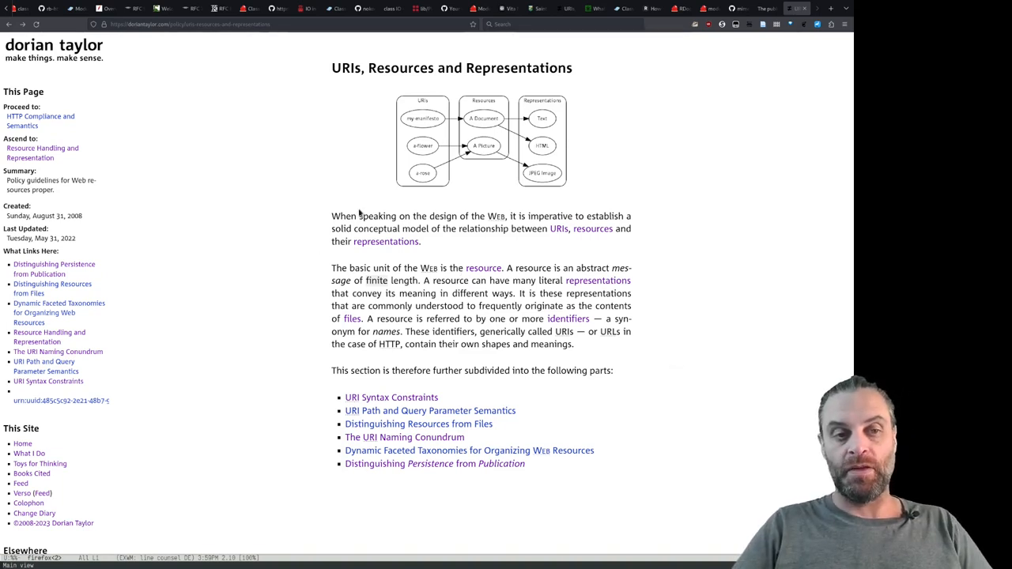
mouse_move(314, 279)
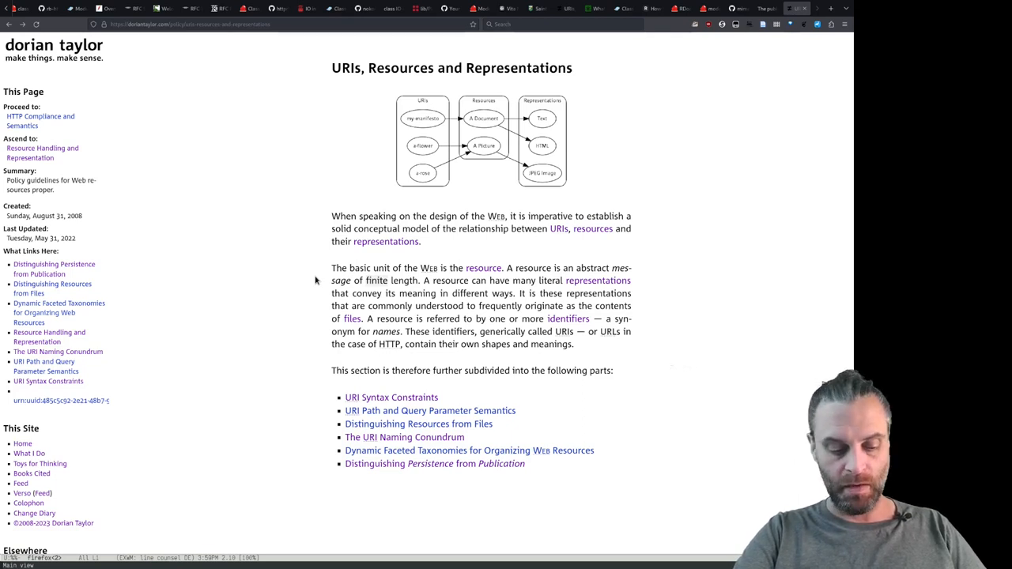
mouse_move(366, 397)
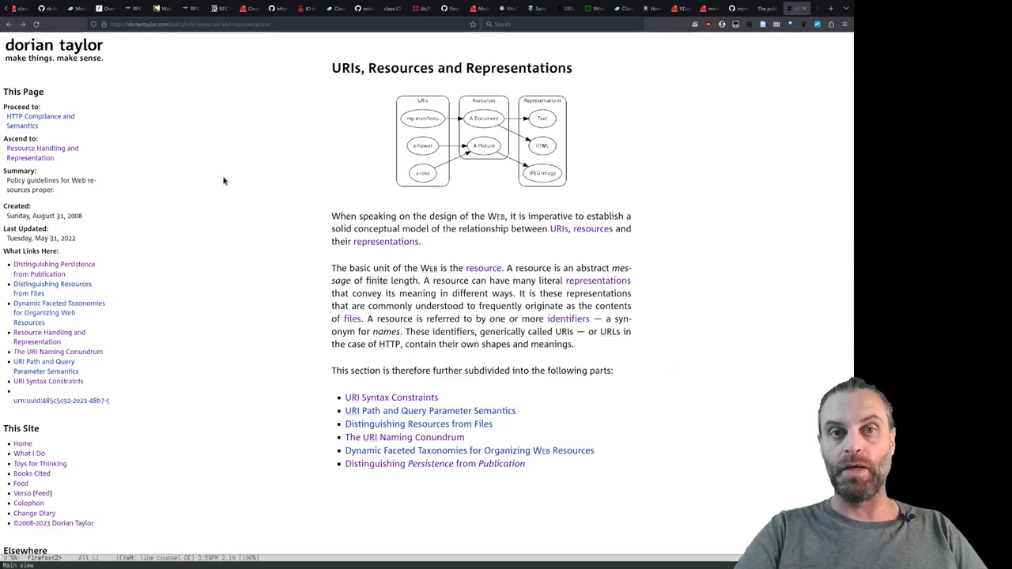
mouse_move(225, 177)
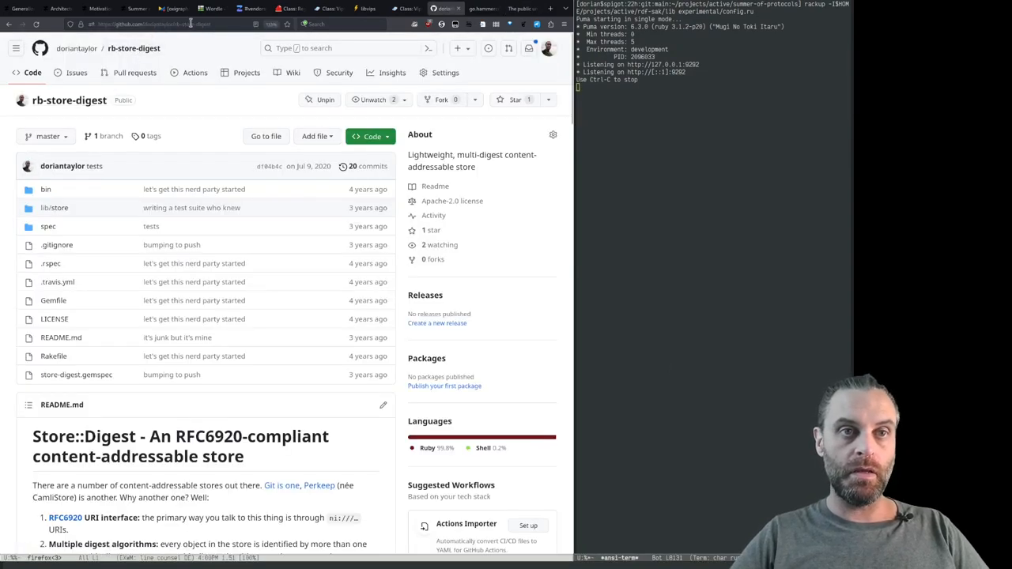
Step: Load the rb-rdf-sak repository page and read its Swiss Army Knife README
left_click(158, 24)
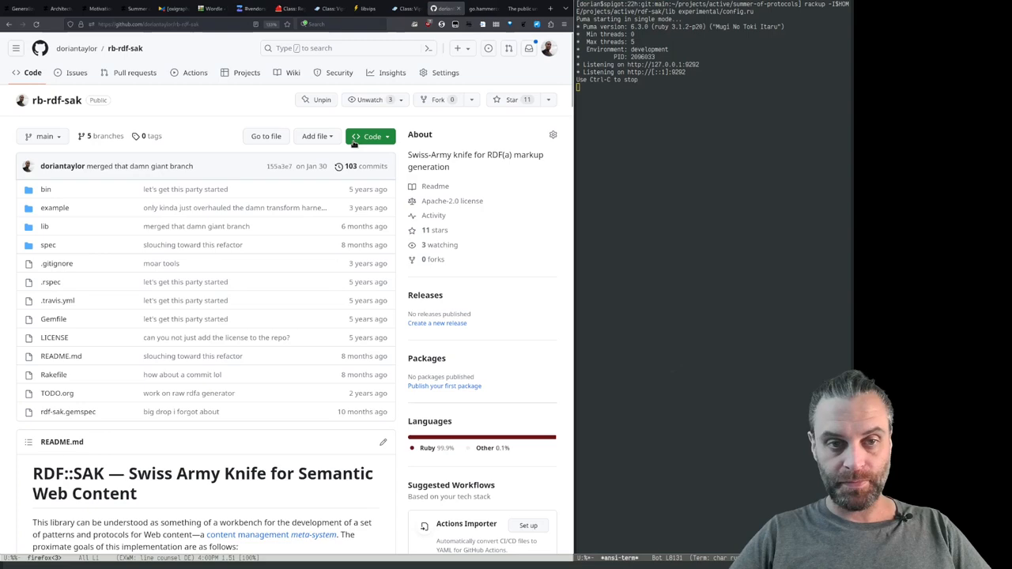
scroll("down", 3)
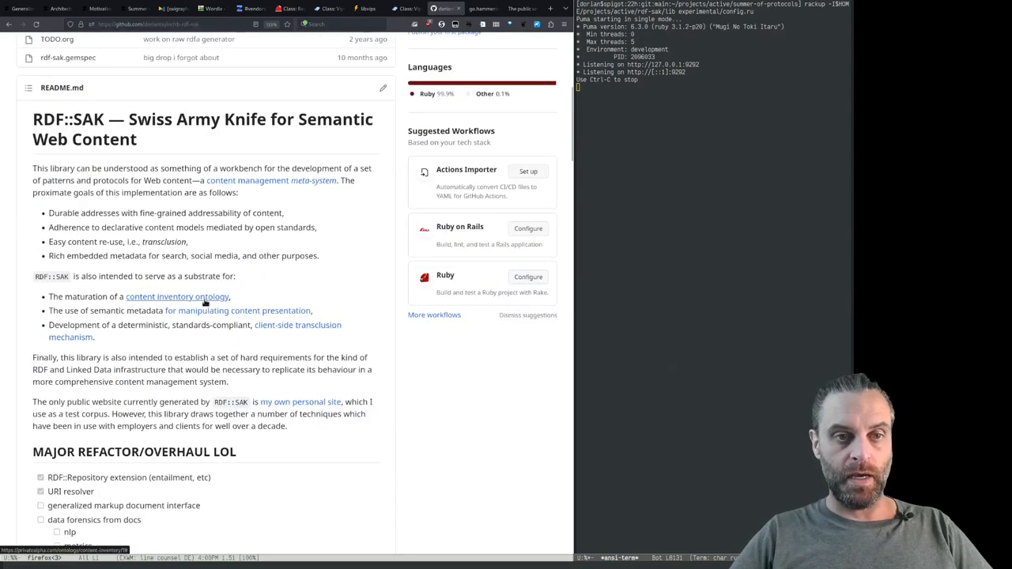
scroll("up", 3)
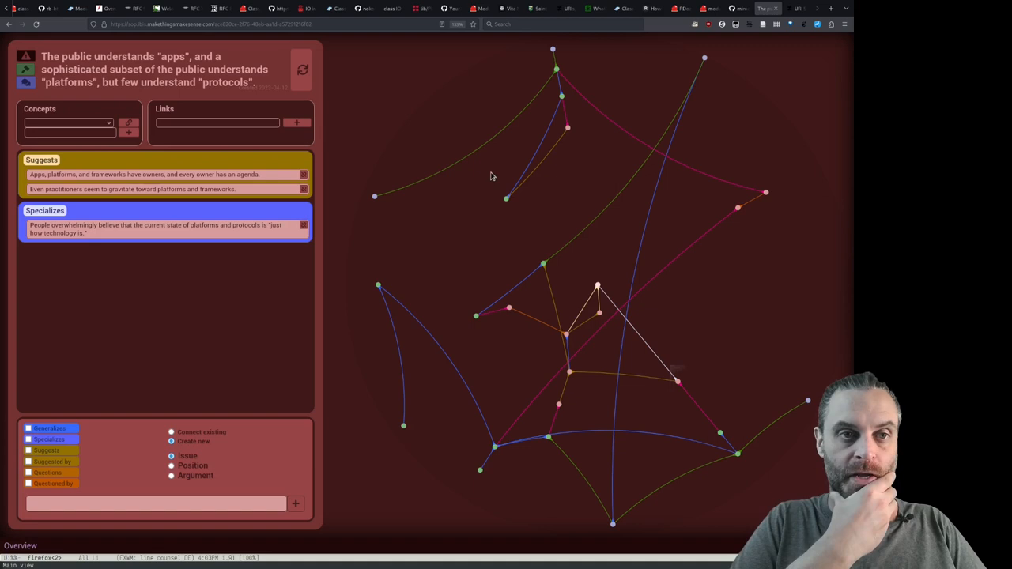
mouse_move(377, 111)
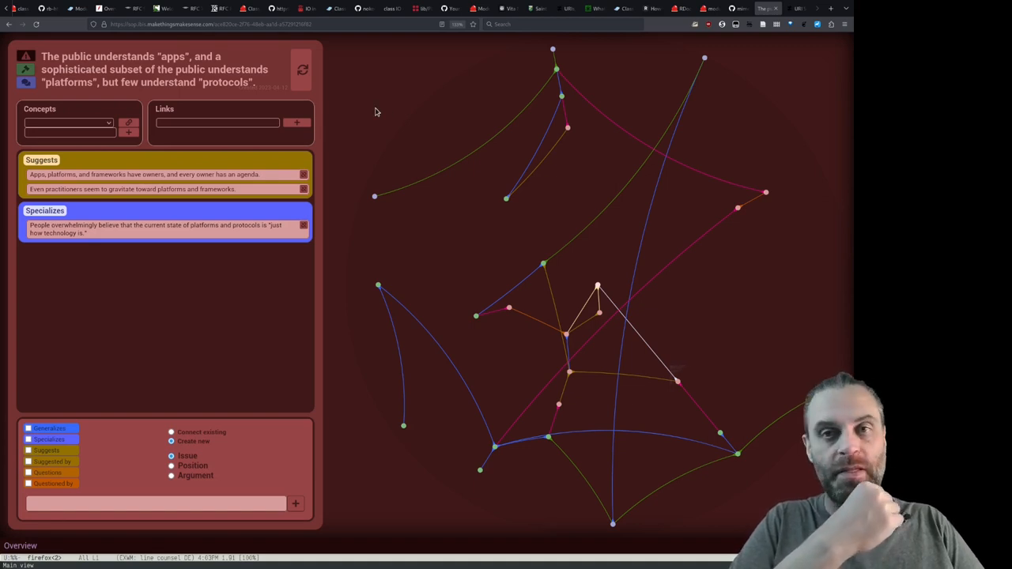
mouse_move(512, 146)
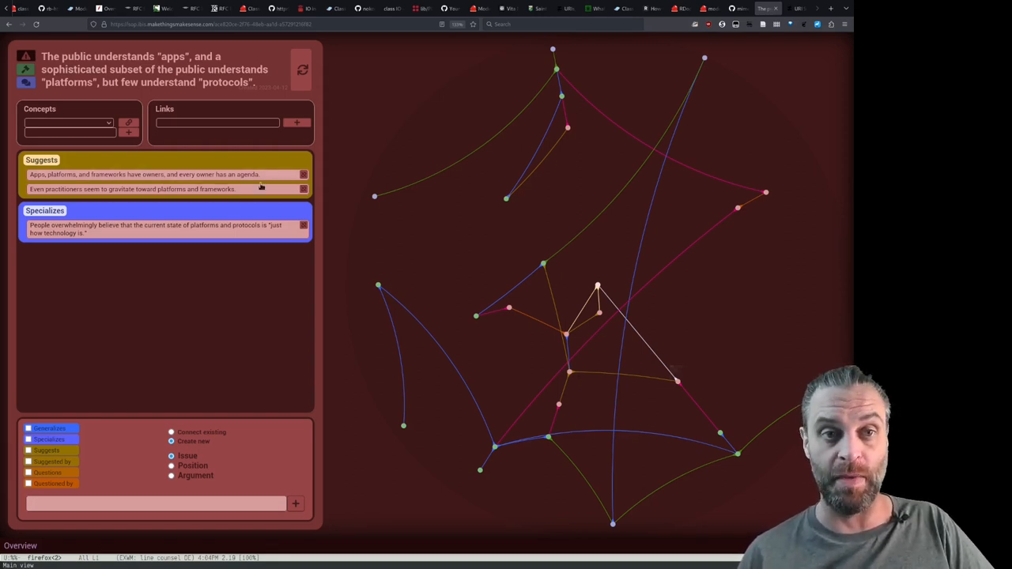
Step: Hop from the issue statement to the quasi-natural monopolies statement and back to the equitable civilization one
left_click(150, 69)
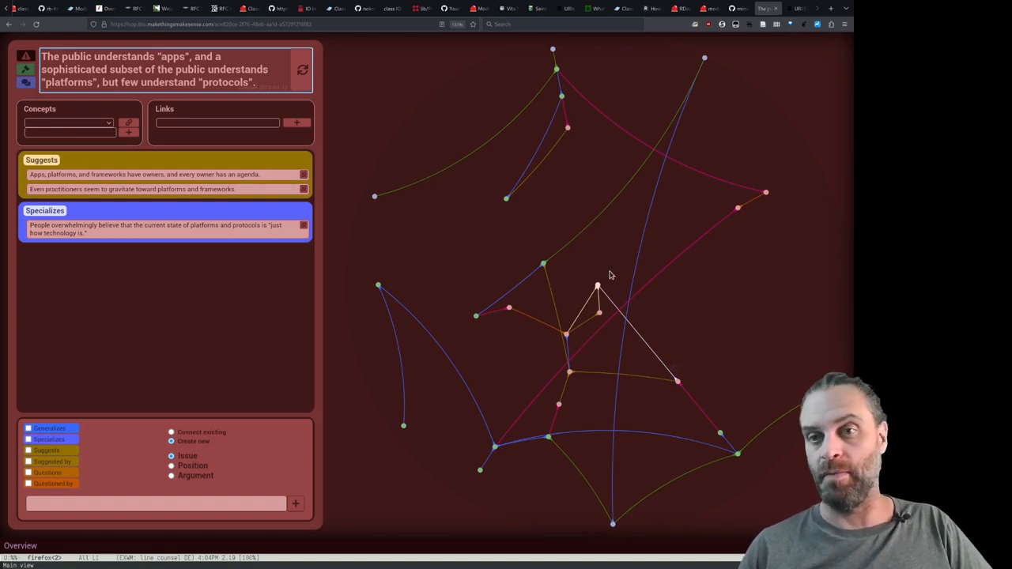
mouse_move(524, 282)
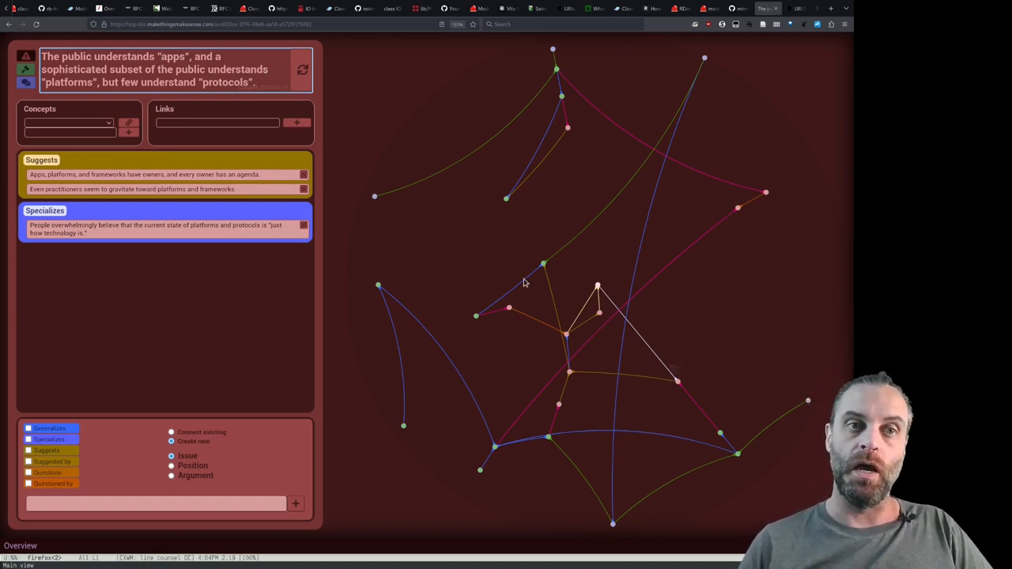
mouse_move(472, 238)
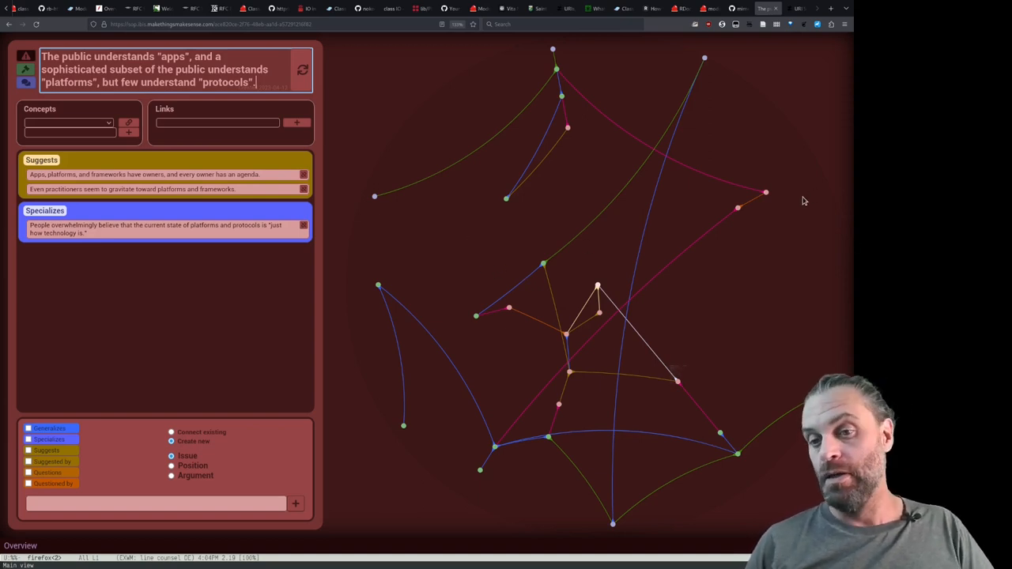
mouse_move(518, 284)
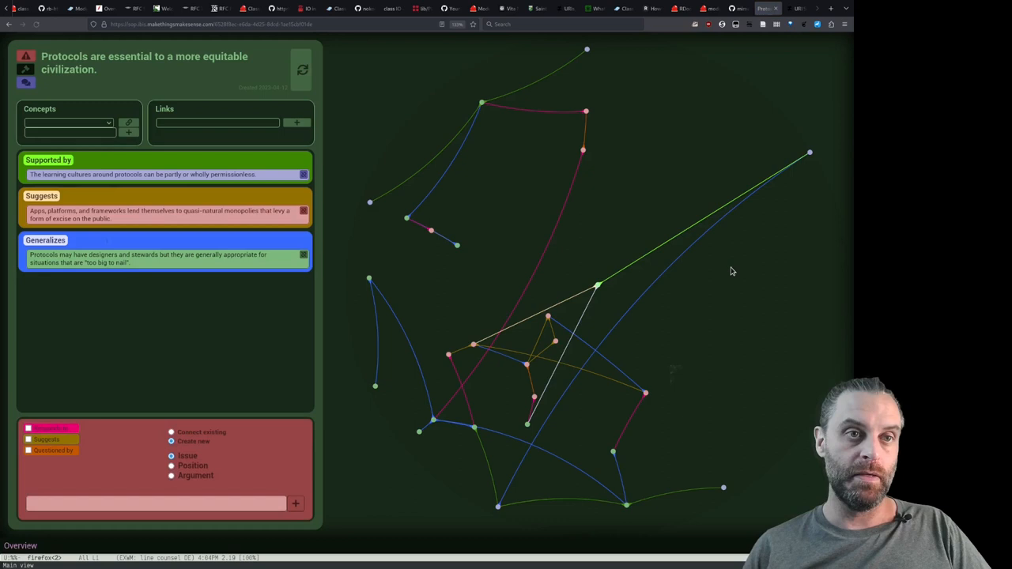
mouse_move(293, 243)
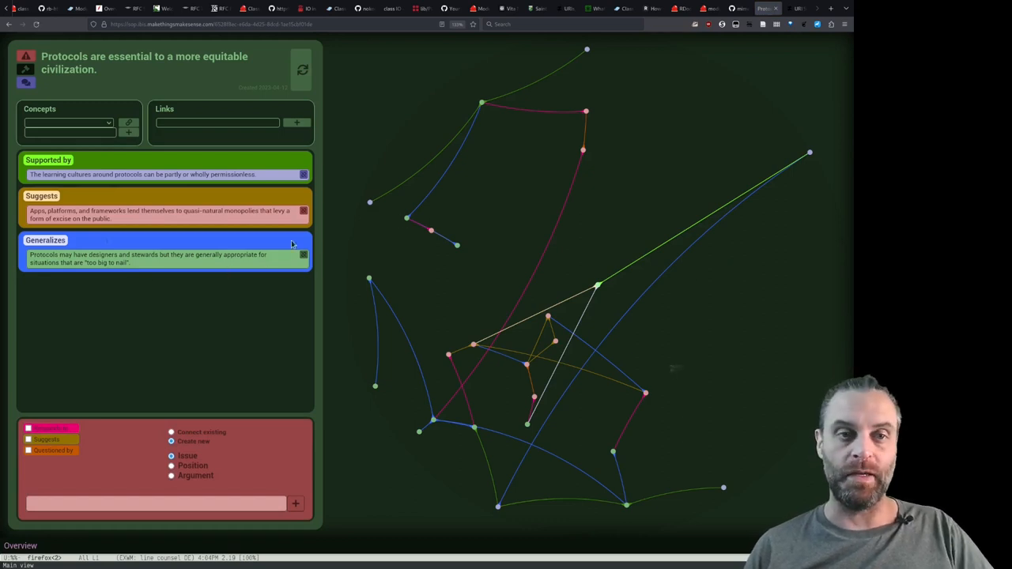
left_click(158, 213)
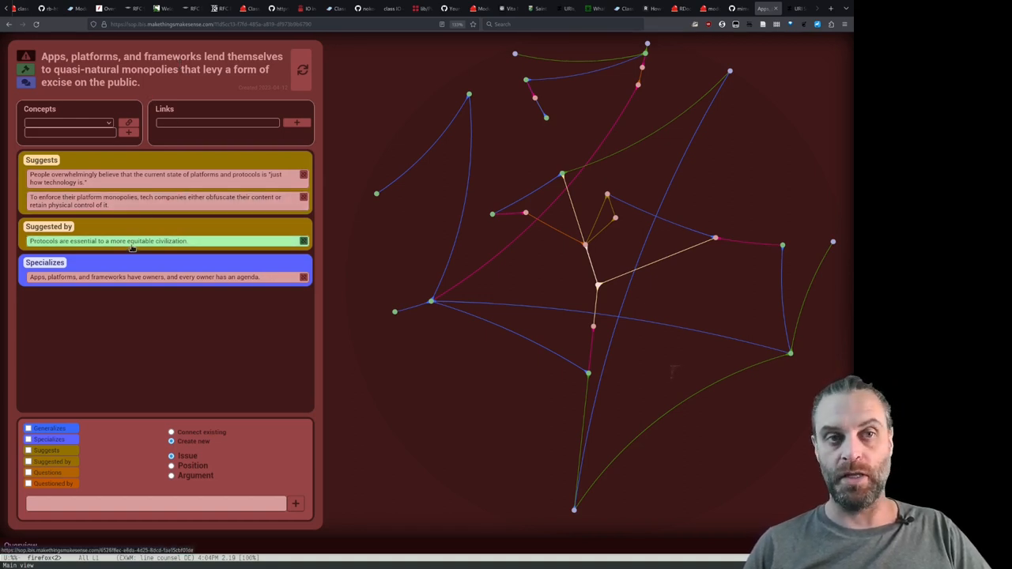
left_click(108, 241)
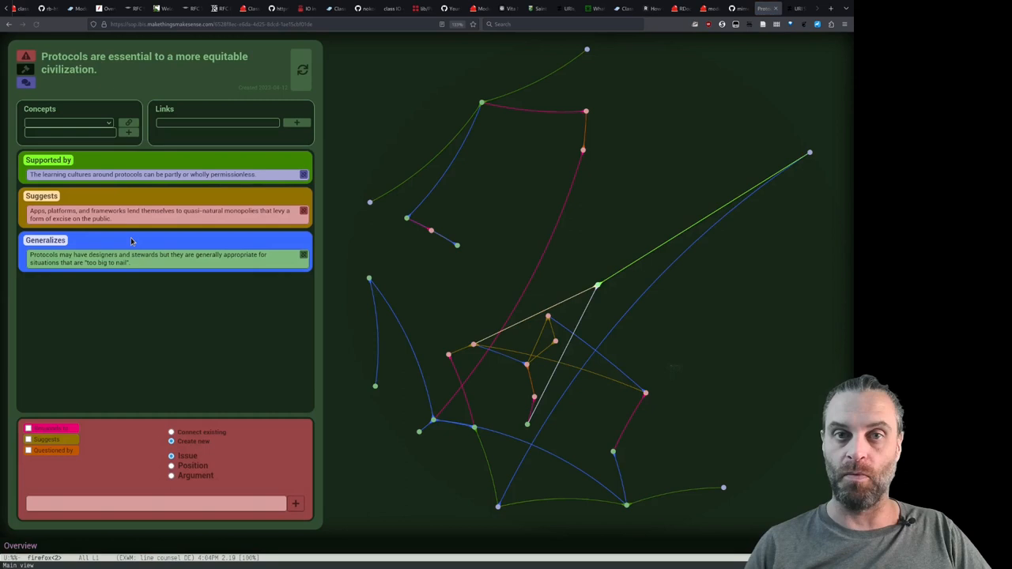
mouse_move(380, 174)
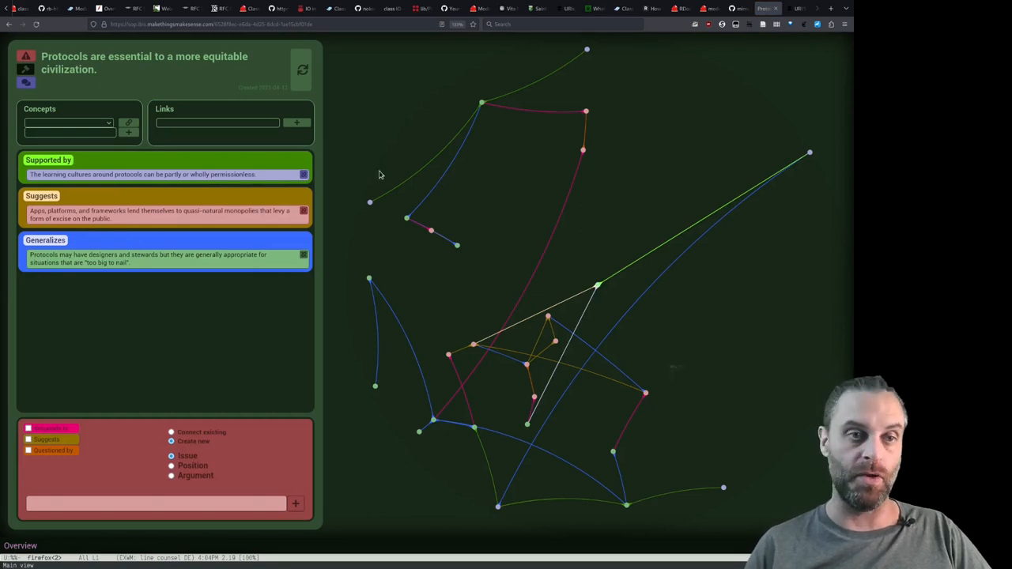
mouse_move(91, 174)
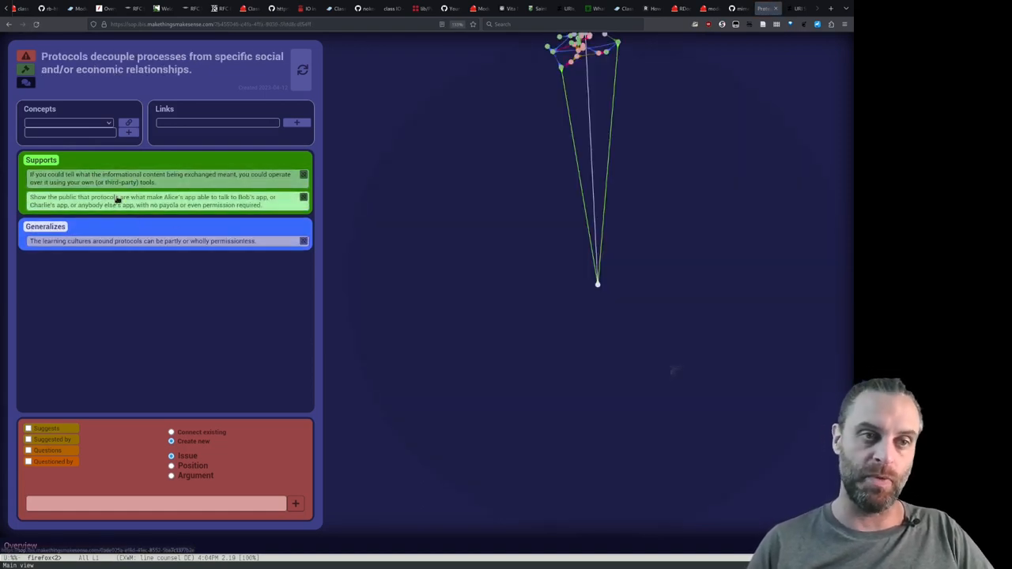
Step: Follow the linked statement about apps talking to each other toward the quasi-natural monopolies entry
left_click(159, 200)
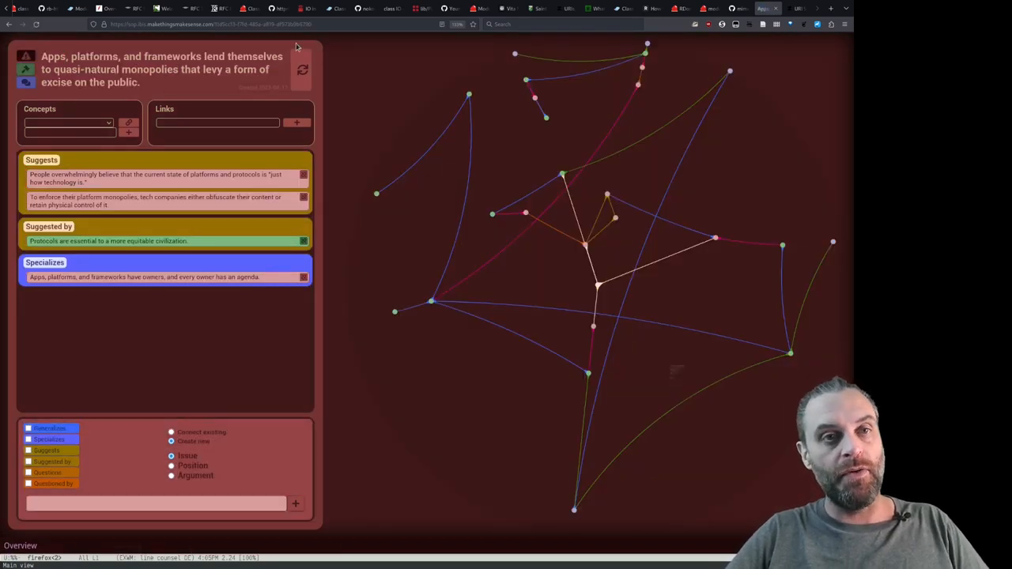
Step: Point the address bar at the IBIS /dump URL to load the raw Turtle output
left_click(209, 23)
type("ump")
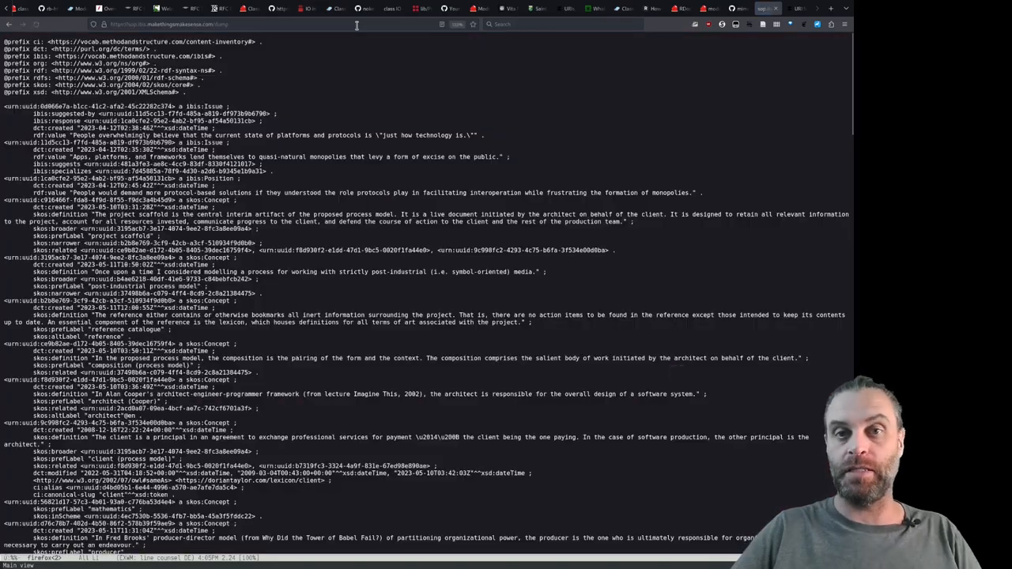
scroll("down", 3)
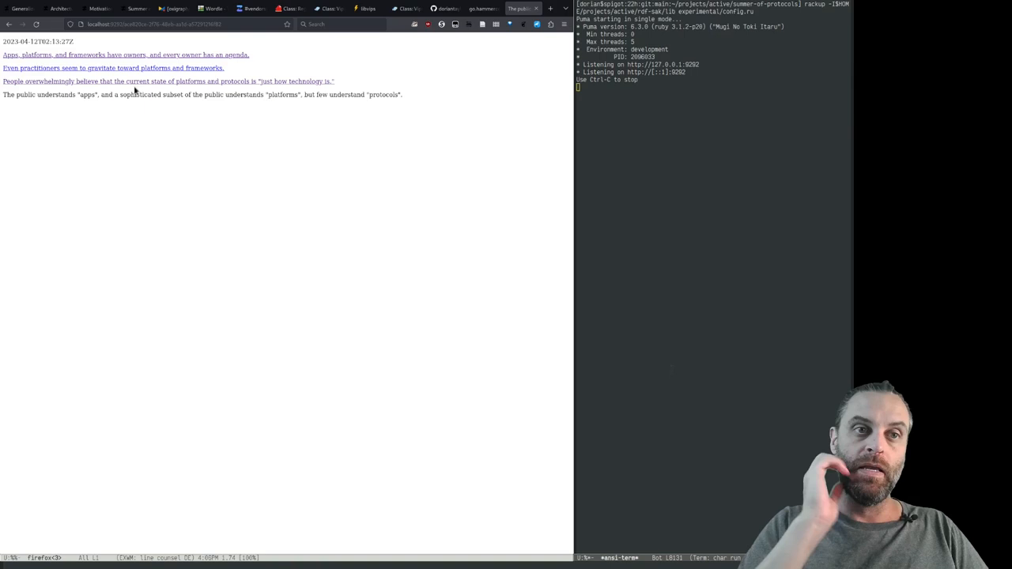
mouse_move(125, 138)
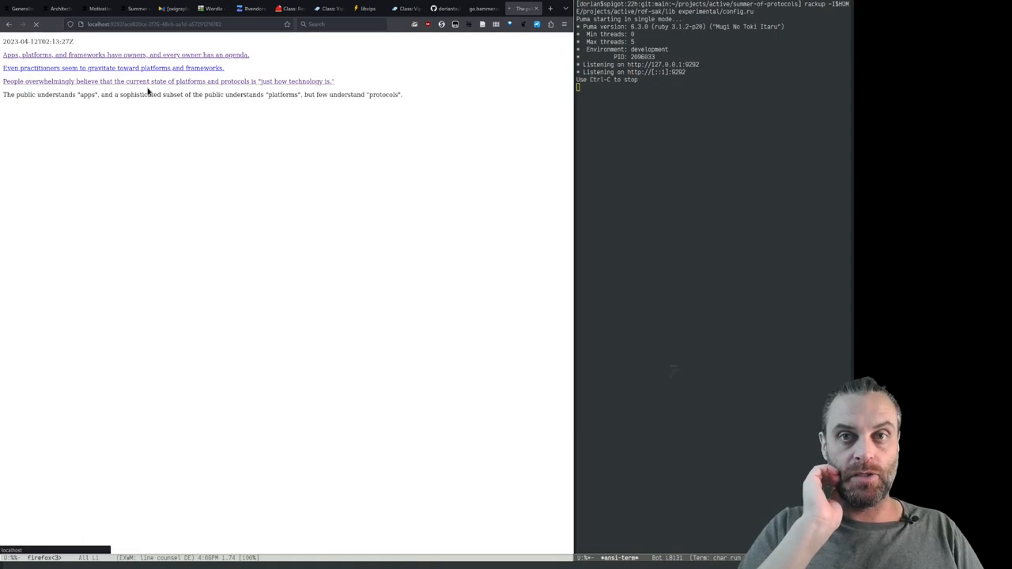
Step: Follow a linked statement on the localhost:9292 rebuild to the informational-content page
left_click(125, 55)
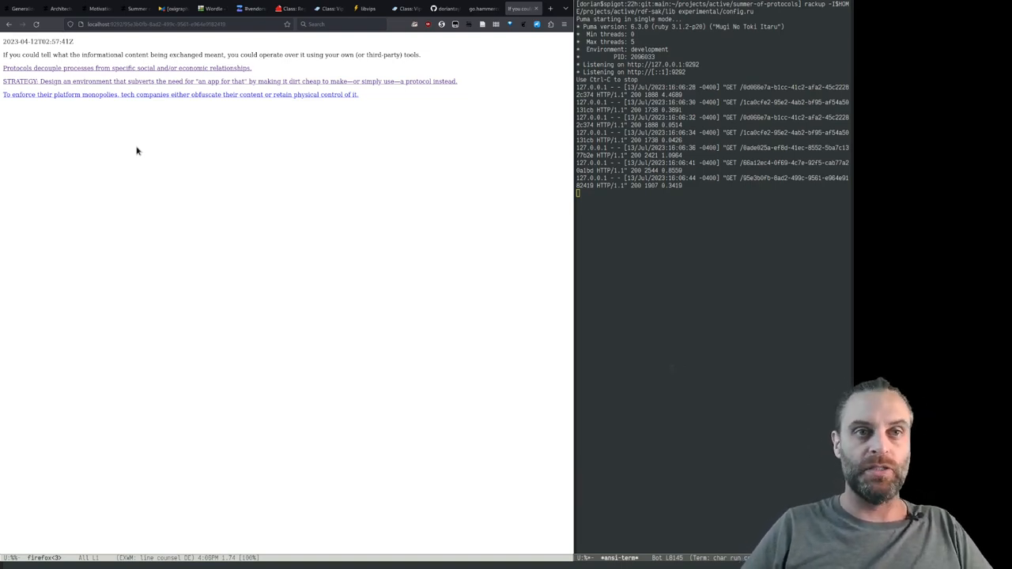
mouse_move(172, 157)
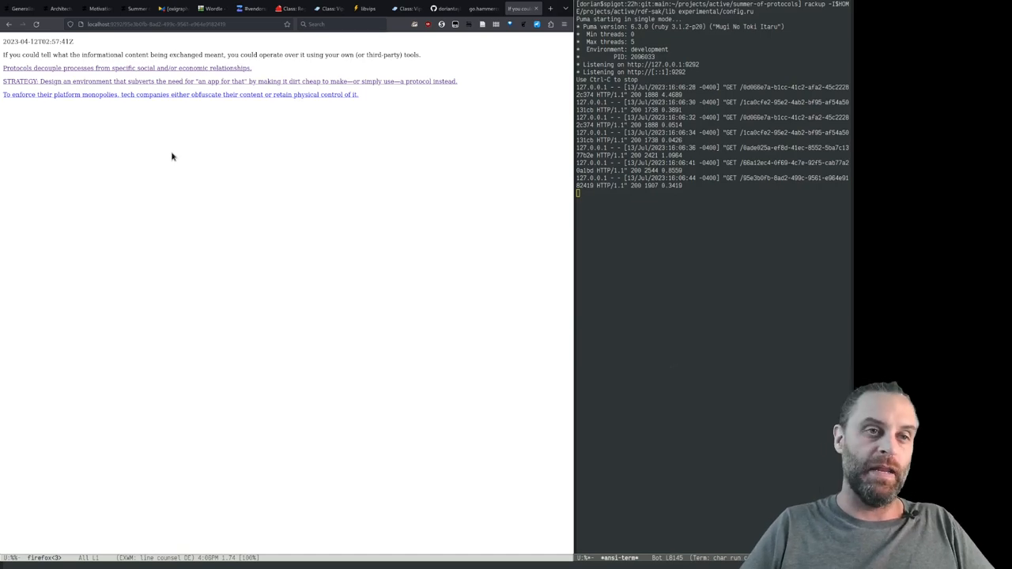
mouse_move(429, 81)
type("kinit")
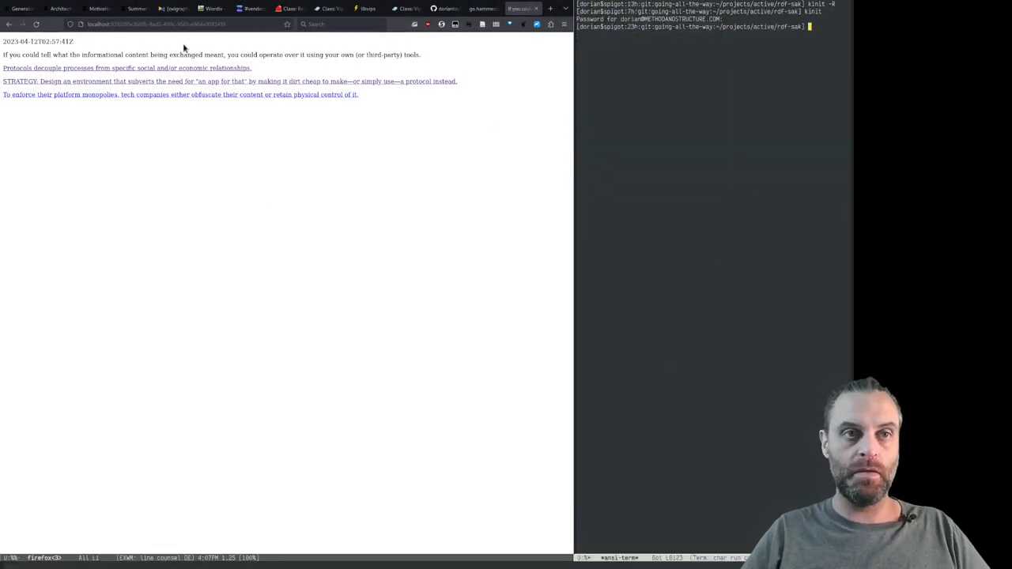
Step: Run rapper -i rdfa -o turtle on the localhost page URL, yielding 13 triples
left_click(159, 24)
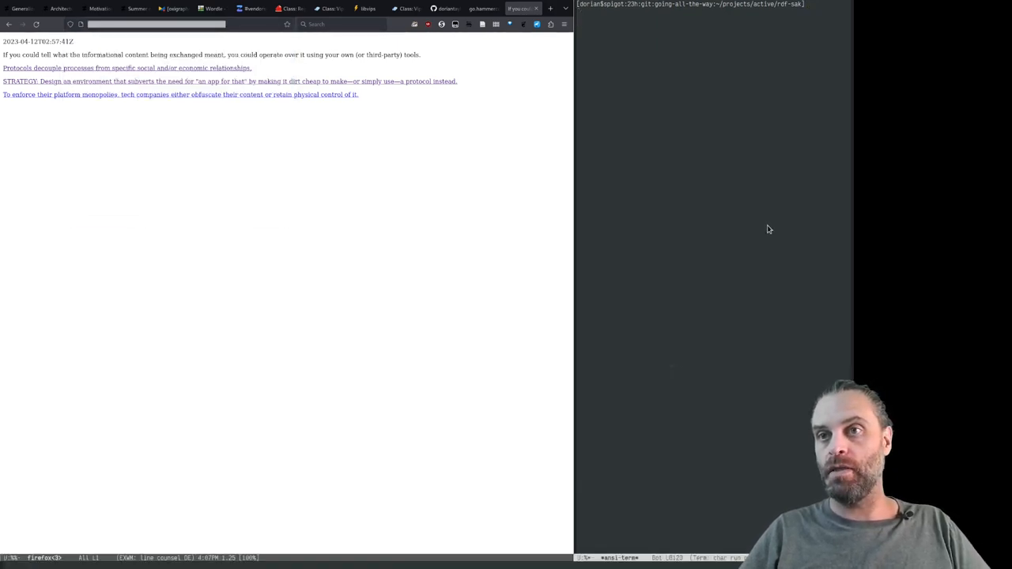
type("rapper -i rdfa -o")
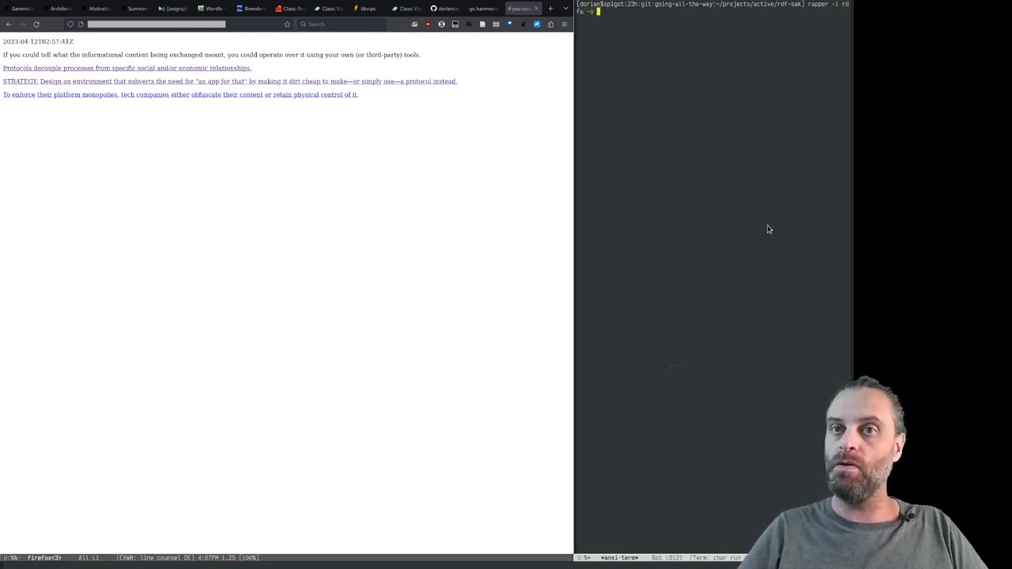
type("turtle http://localhost:9292/95e3b0fb-8ad2-499c-9561-e964e9182419")
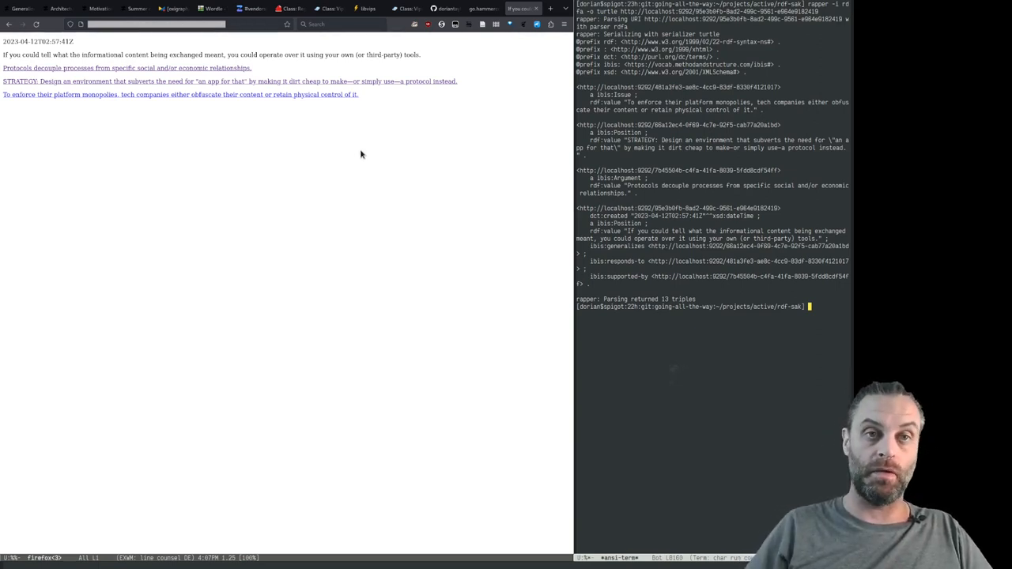
mouse_move(364, 150)
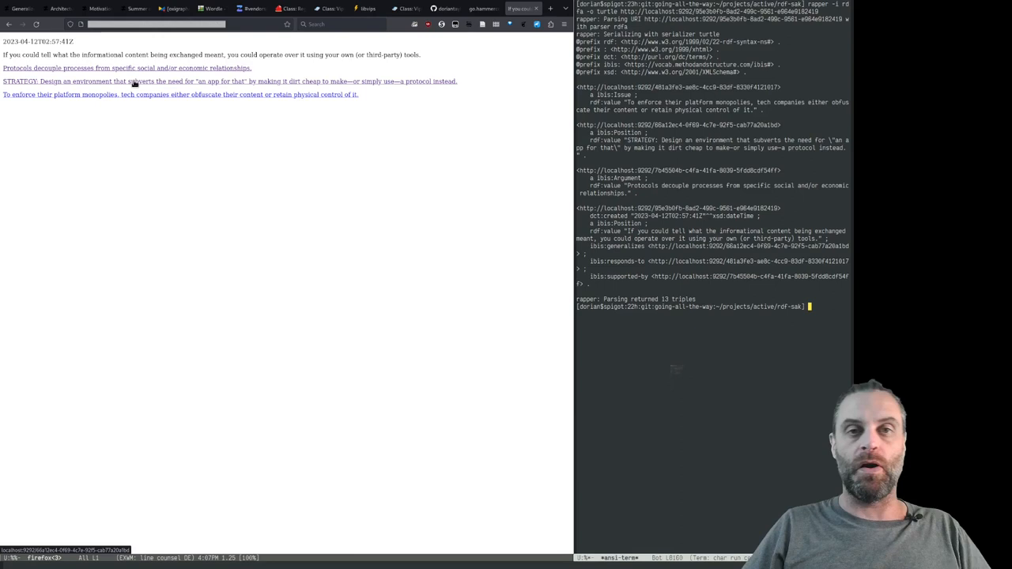
mouse_move(234, 189)
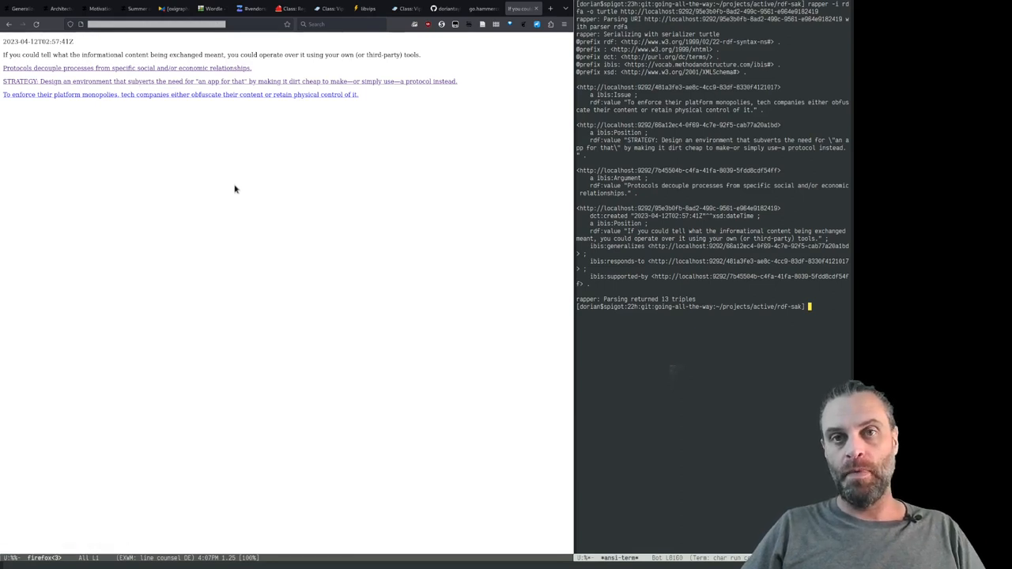